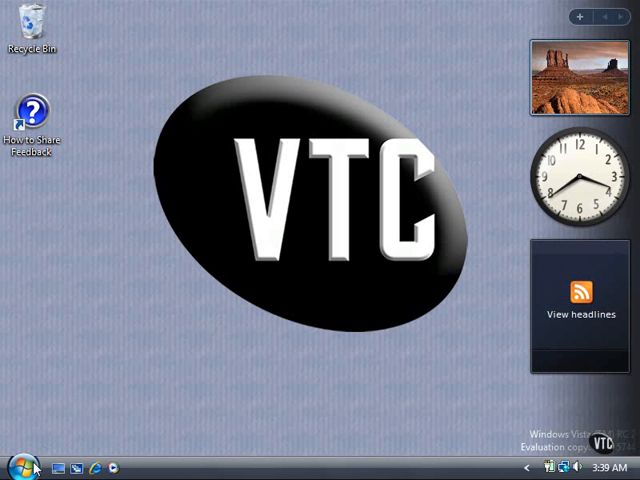
Step: Launch Windows Media Player from the Vista Start menu
click(18, 468)
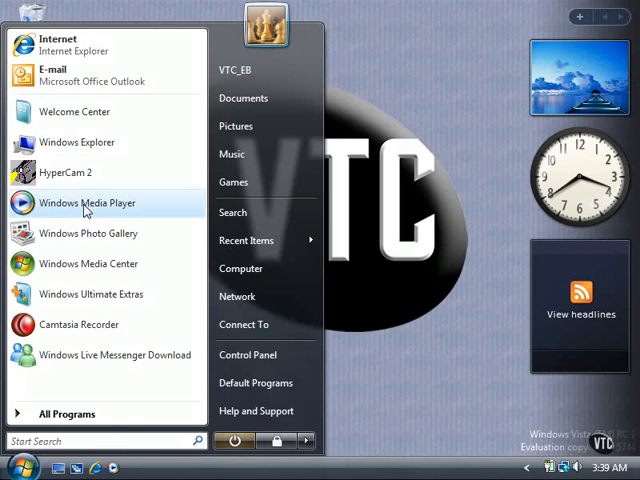
click(86, 204)
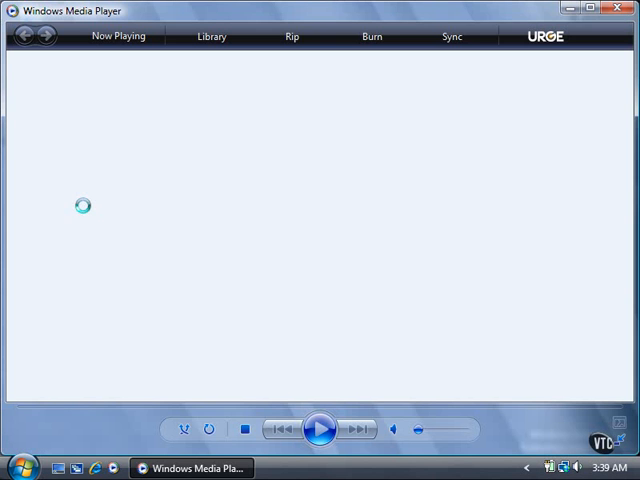
Step: Switch to the Library view listing the music songs
click(212, 36)
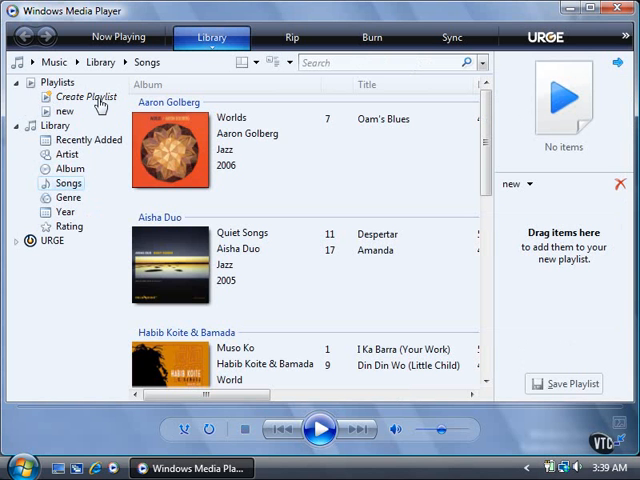
mouse_move(570, 230)
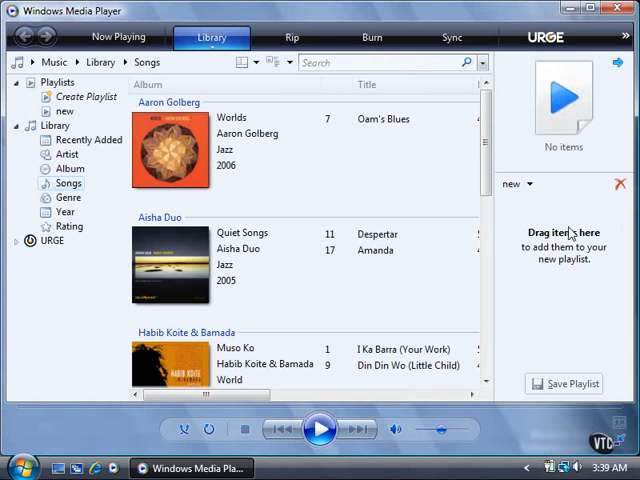
mouse_move(552, 204)
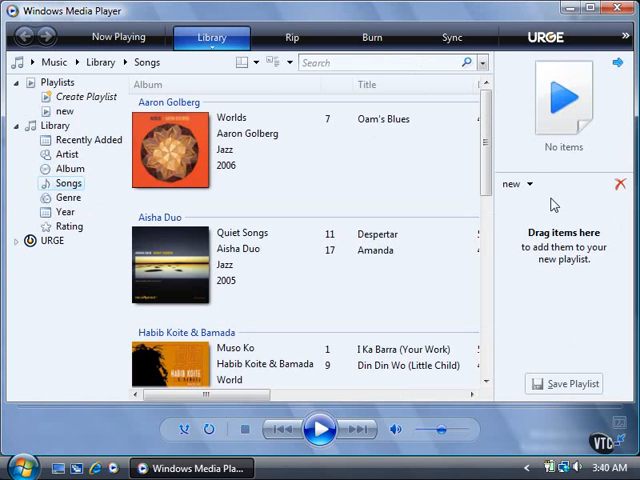
Step: Drag the song Amanda by Aisha Duo into the new playlist and select it
drag(376, 250, 524, 270)
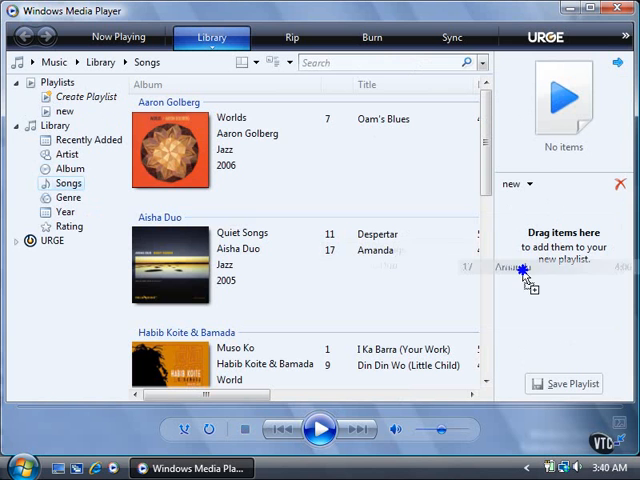
drag(376, 250, 520, 202)
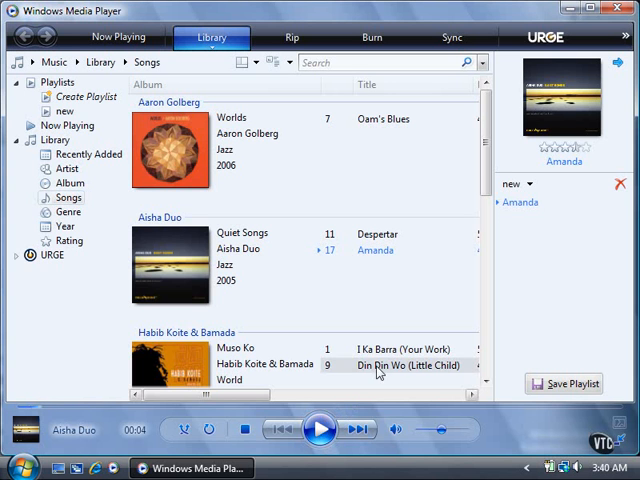
click(520, 202)
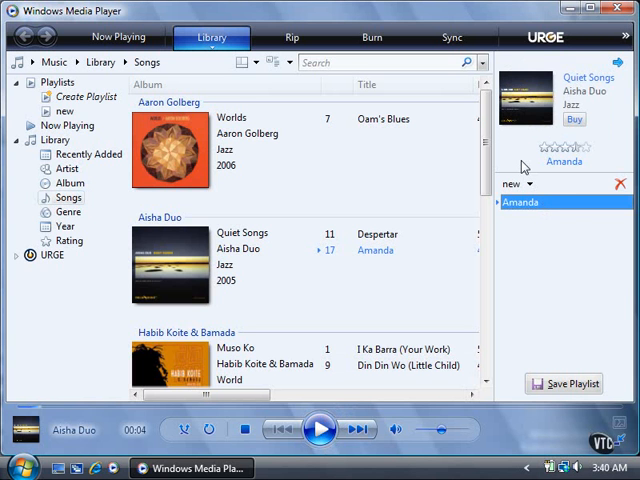
mouse_move(528, 170)
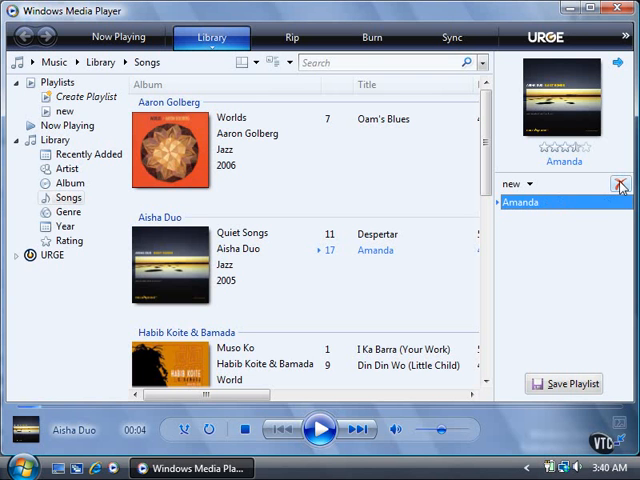
mouse_move(620, 186)
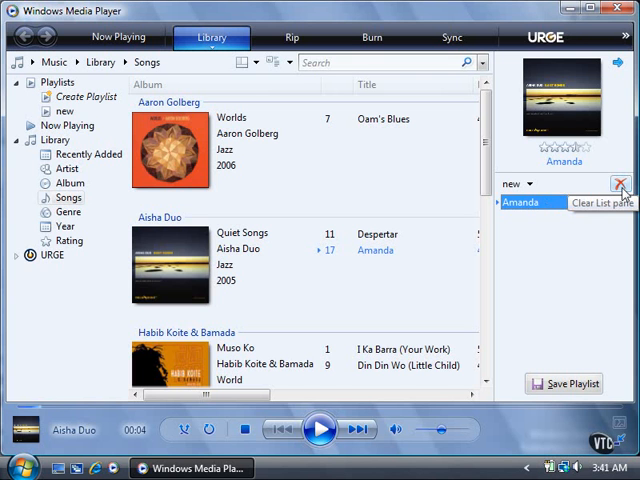
mouse_move(564, 384)
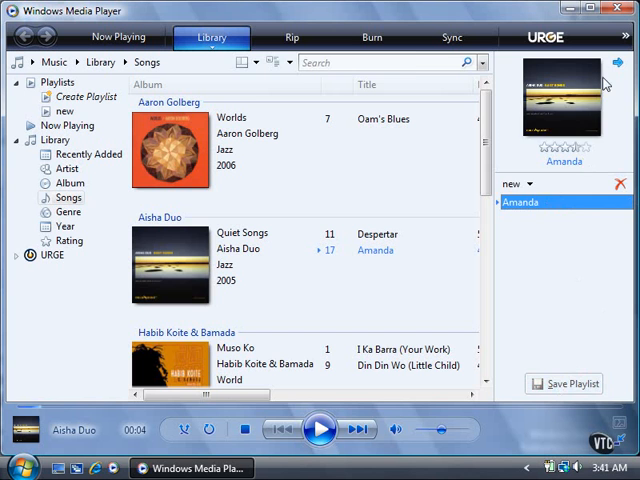
Step: Hide the List pane so the songs list shows length and rating
click(620, 62)
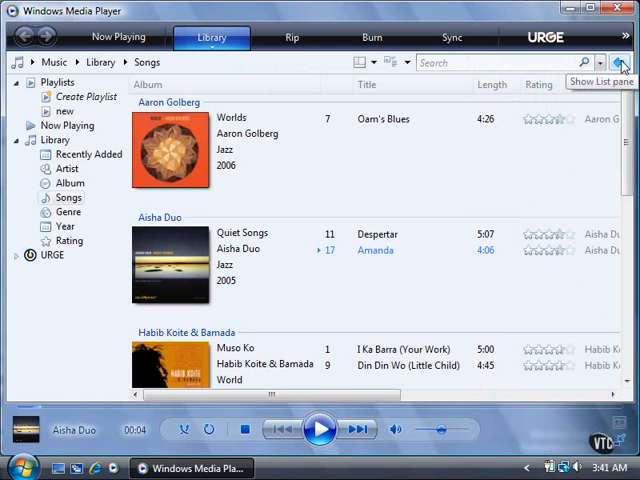